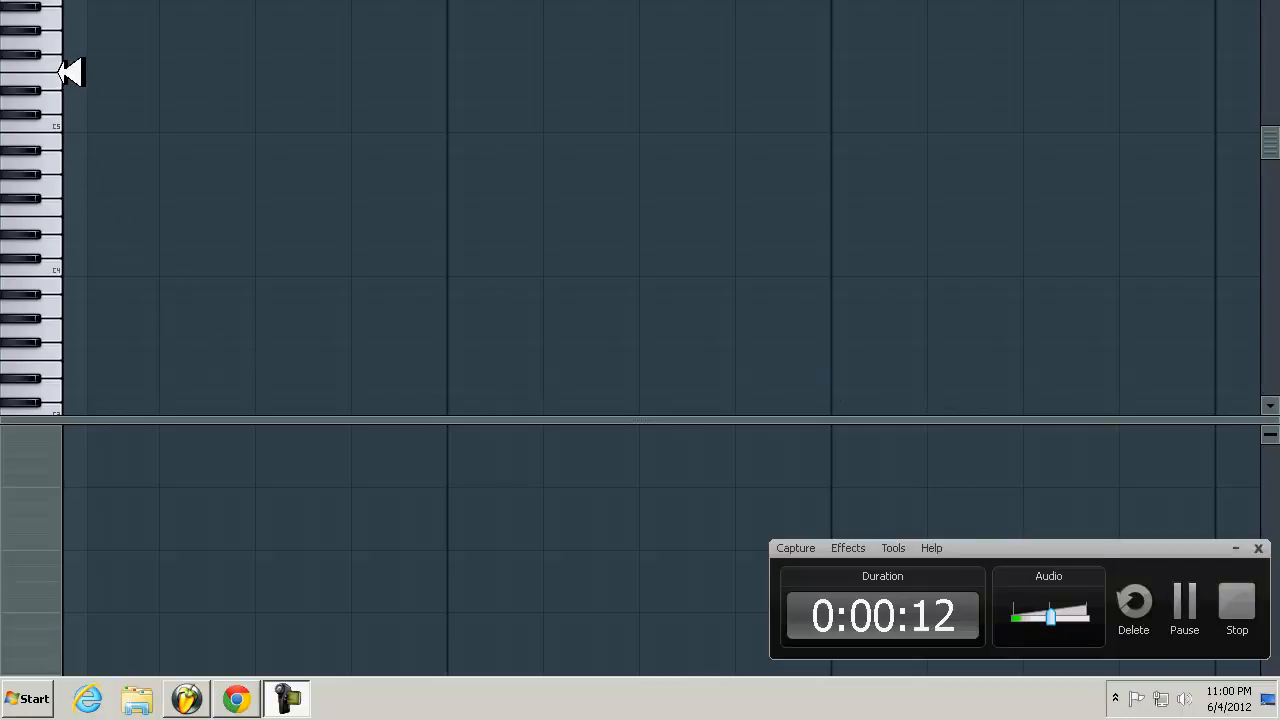
mouse_move(35, 225)
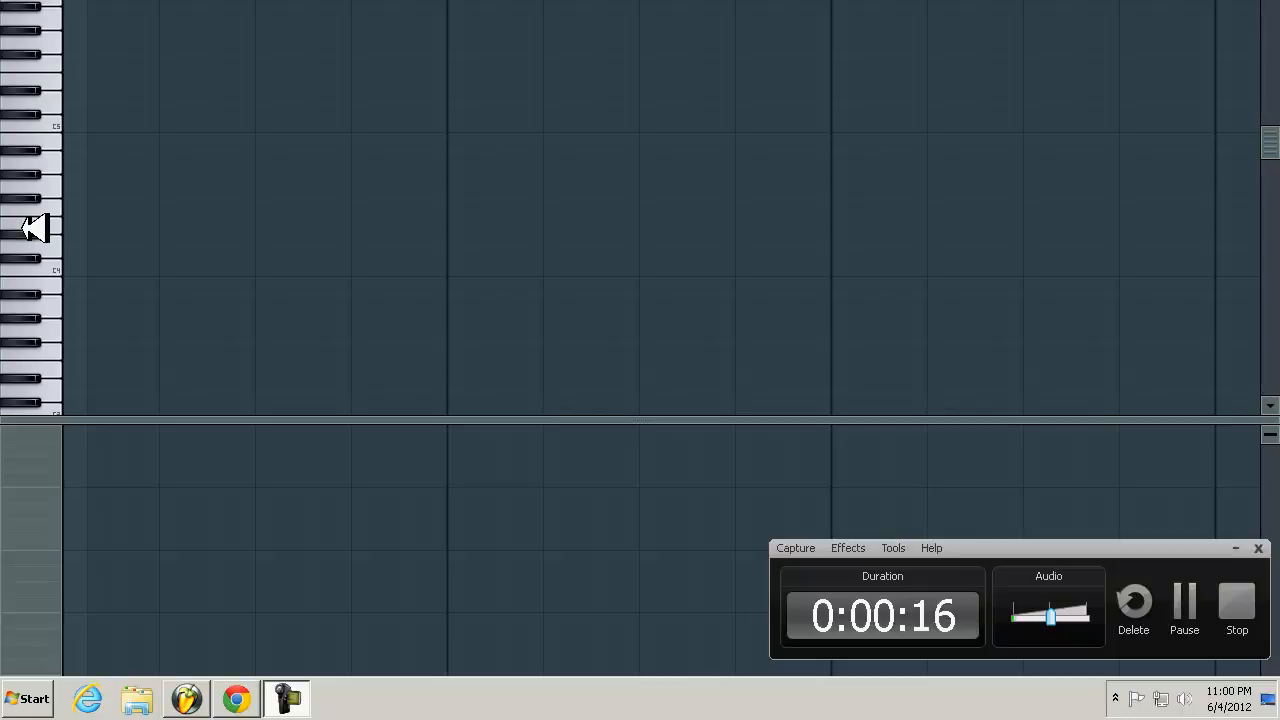
mouse_move(57, 221)
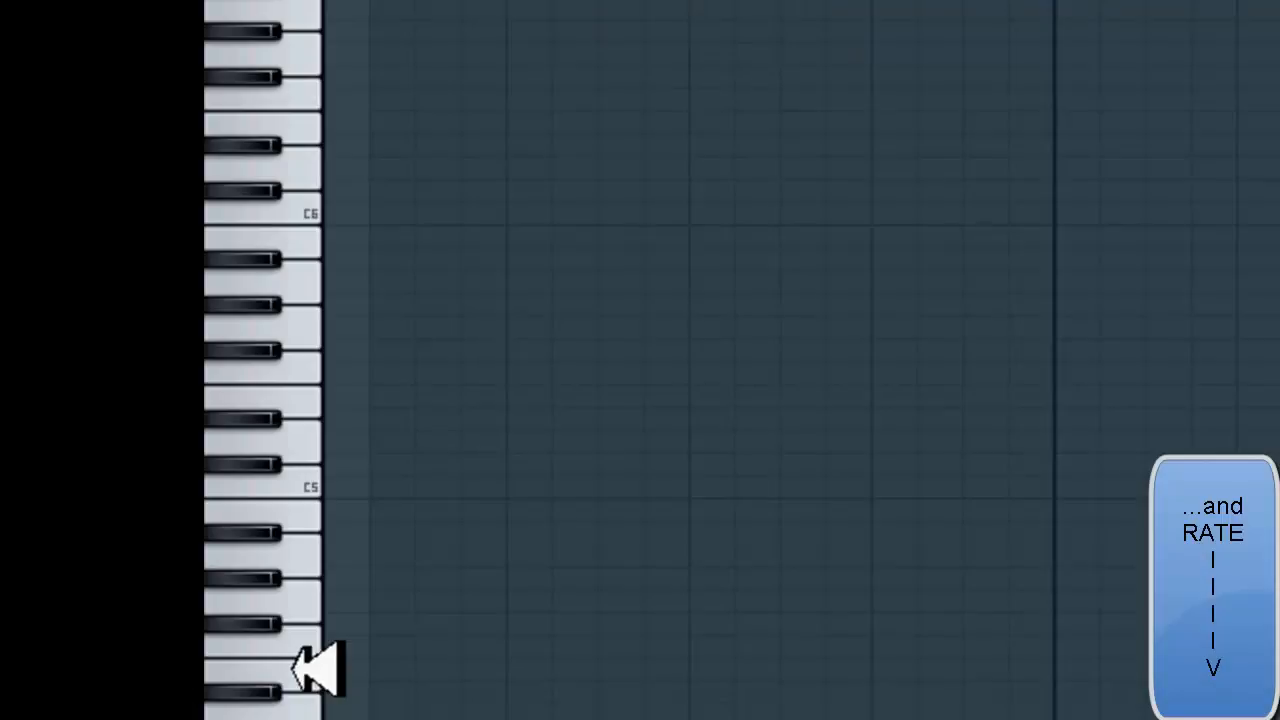
left_click(265, 513)
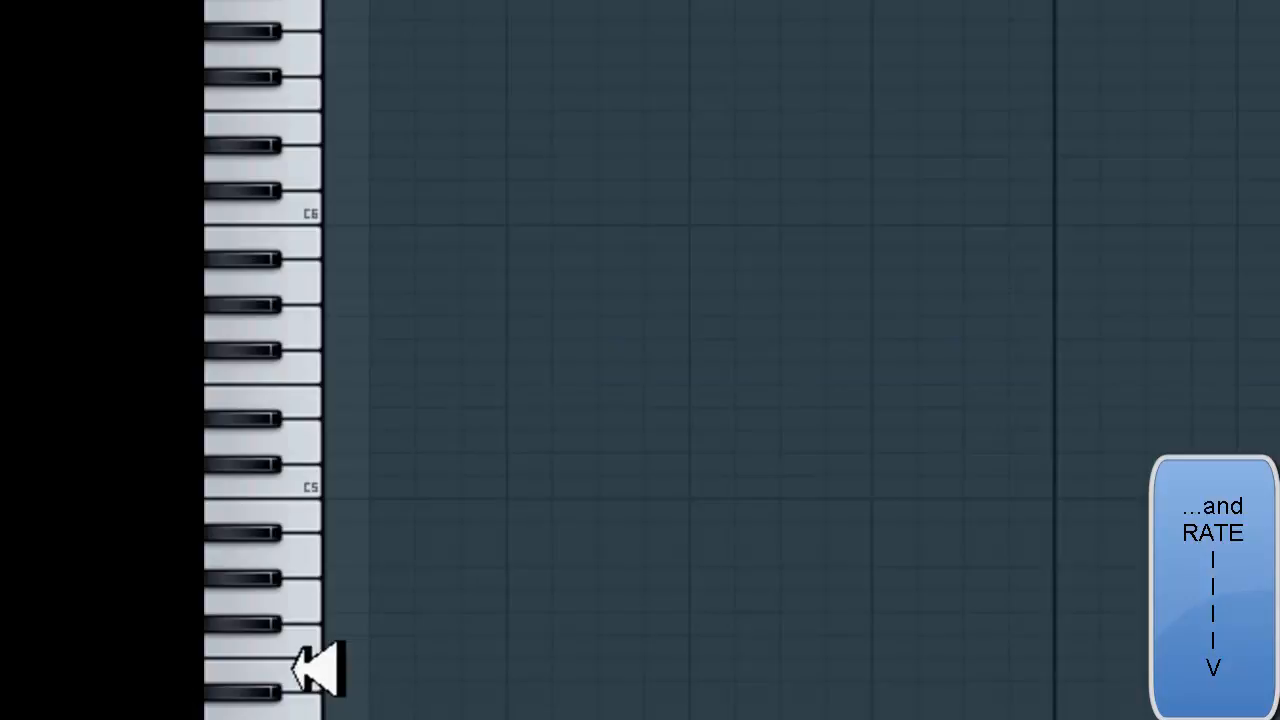
left_click(250, 532)
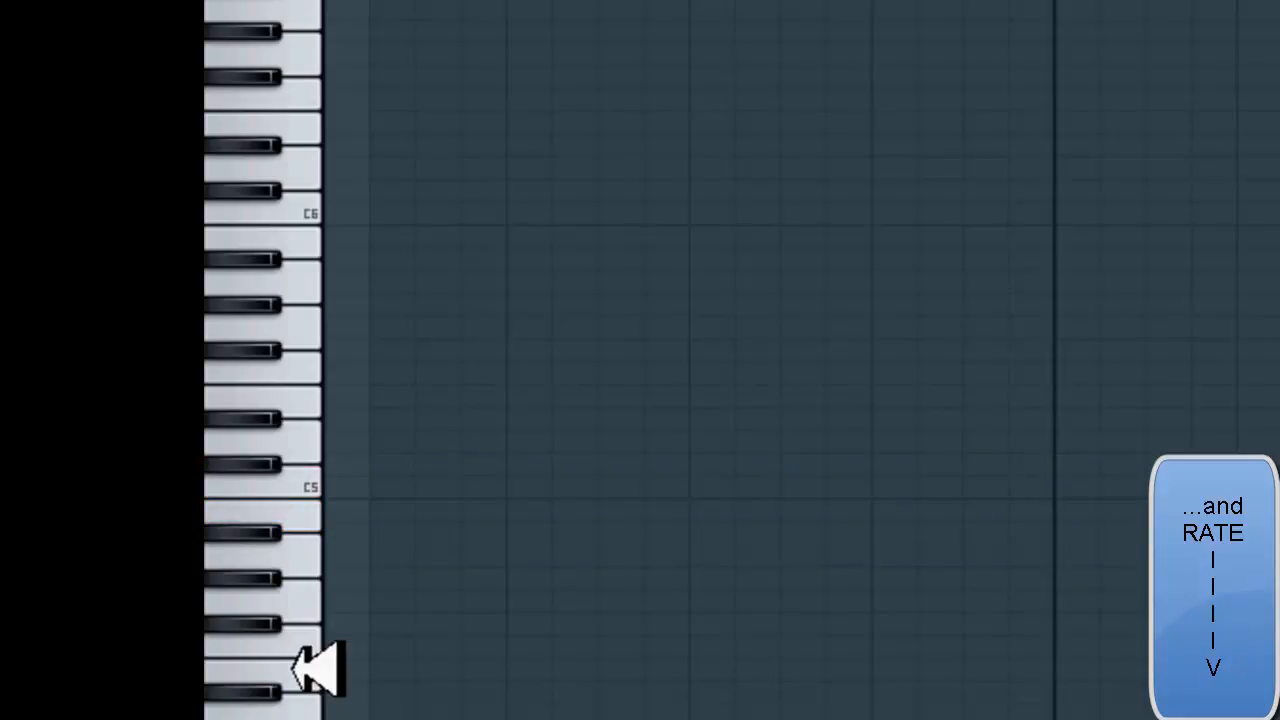
left_click(250, 418)
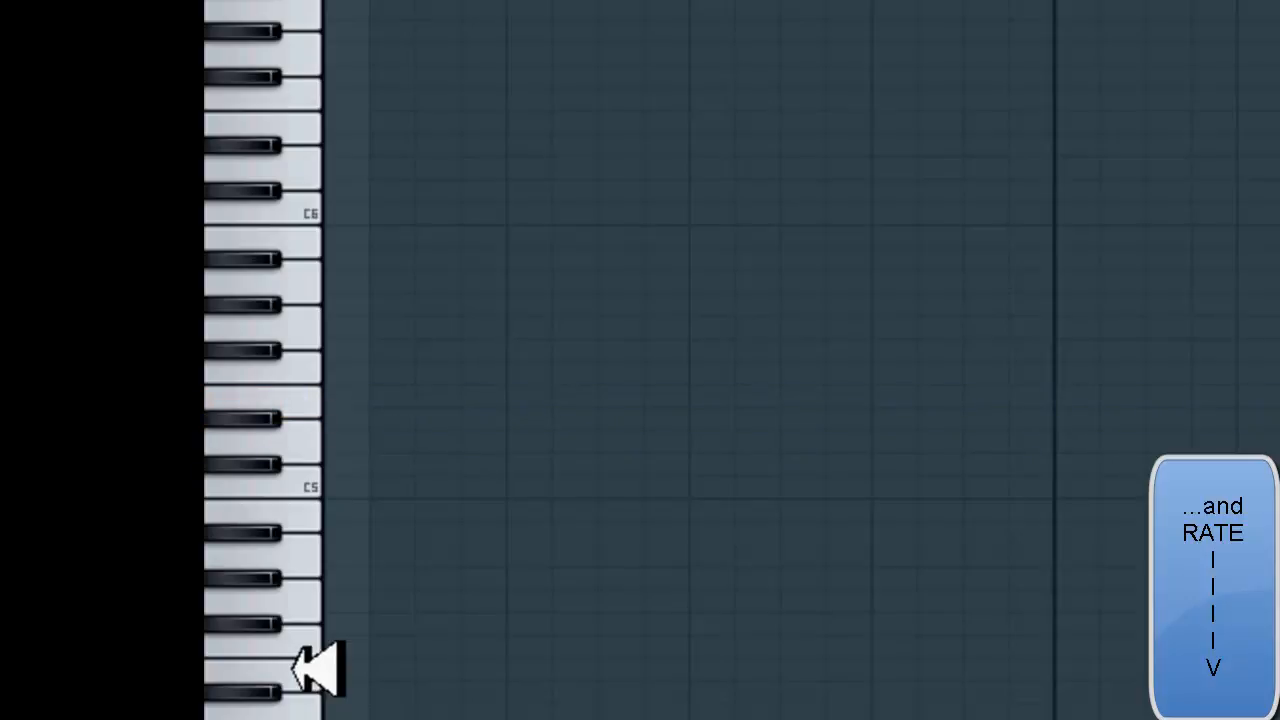
left_click(240, 350)
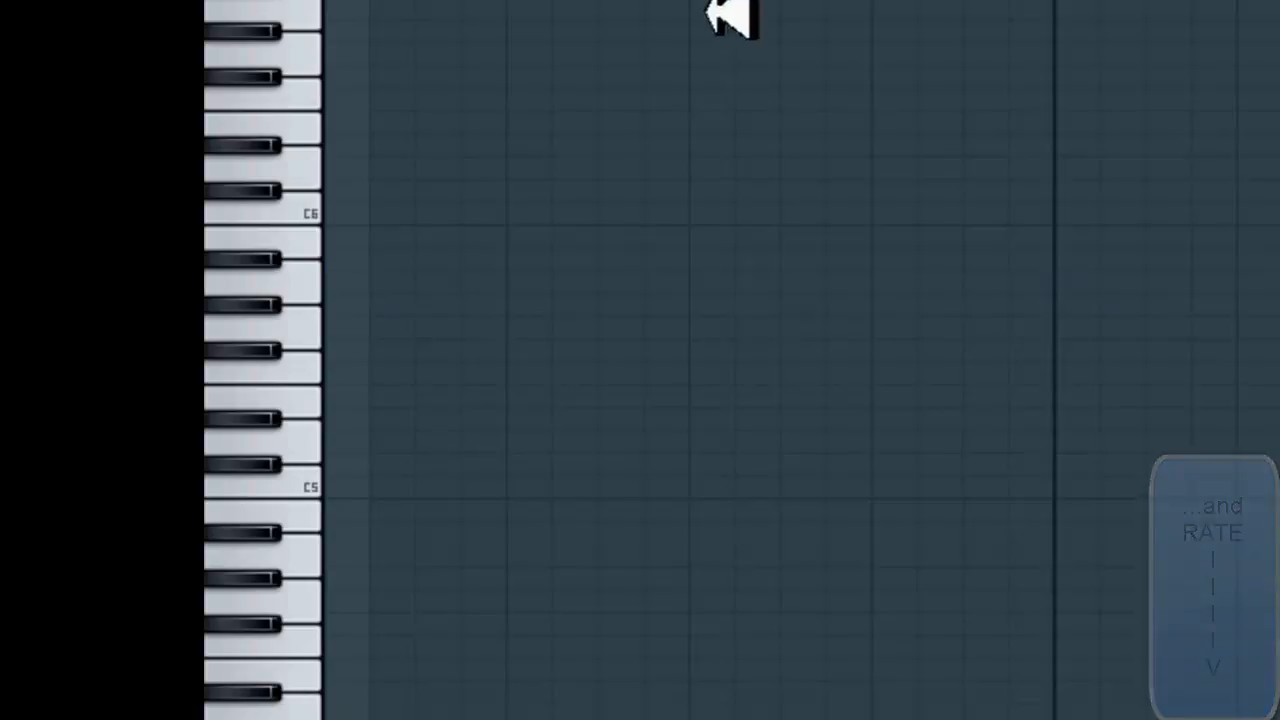
mouse_move(518, 472)
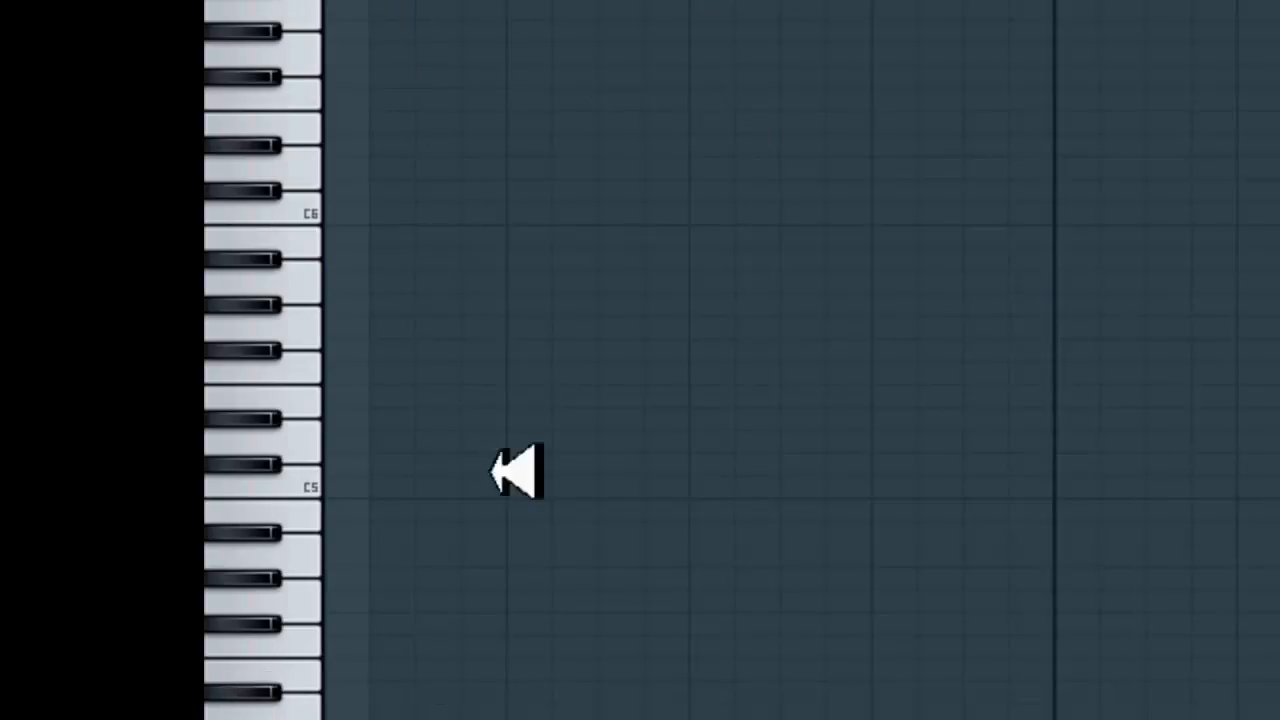